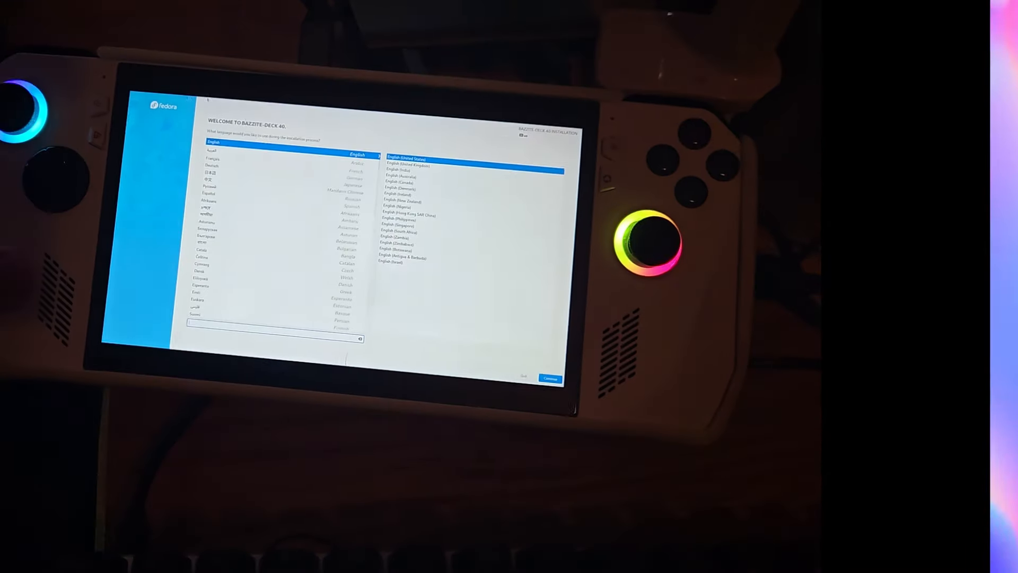
Select English as the installation language and continue past the Welcome screen
left_click(406, 167)
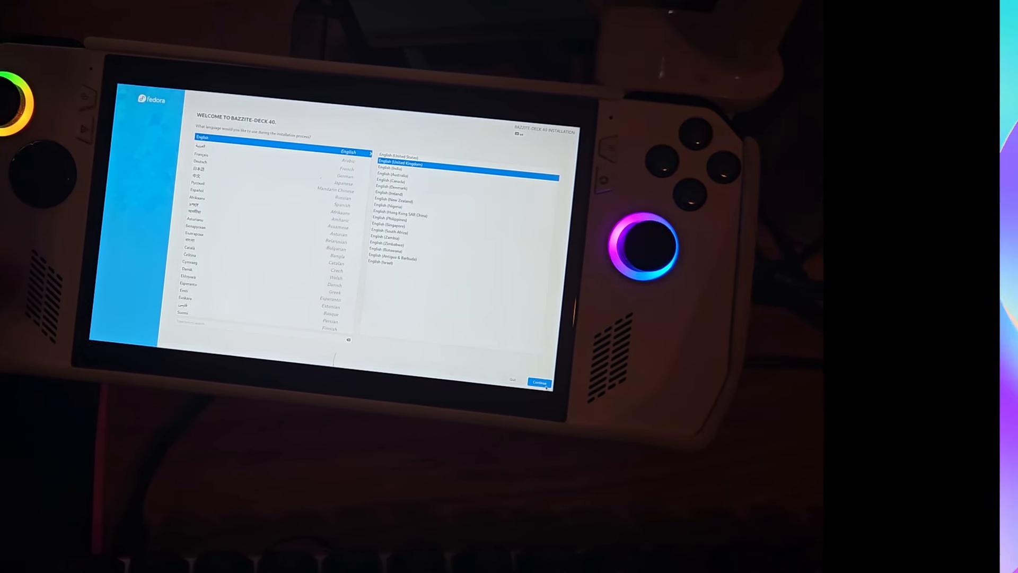
left_click(540, 382)
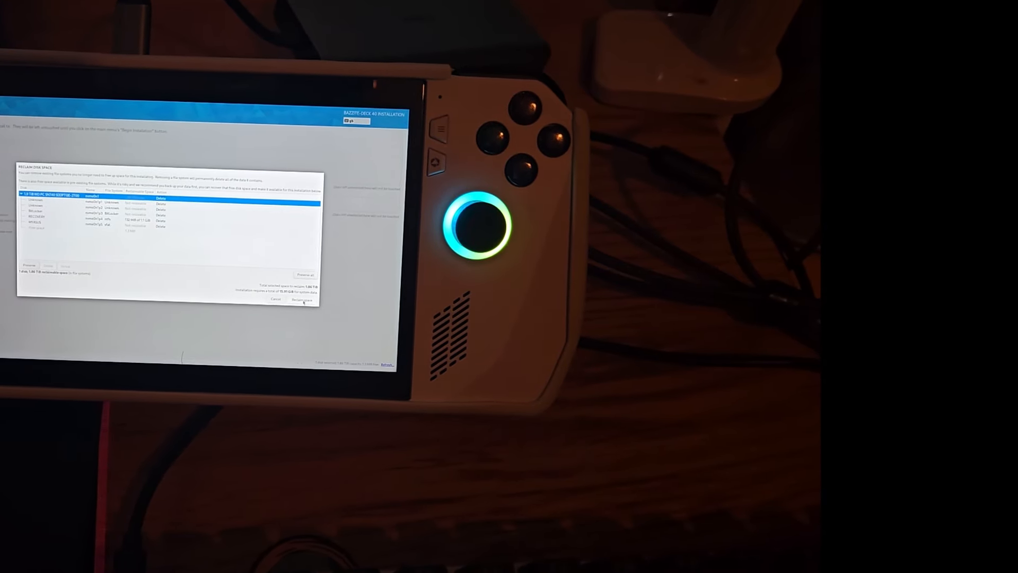
Reclaim space by deleting the old partitions, then begin the Bazzite installation
left_click(301, 300)
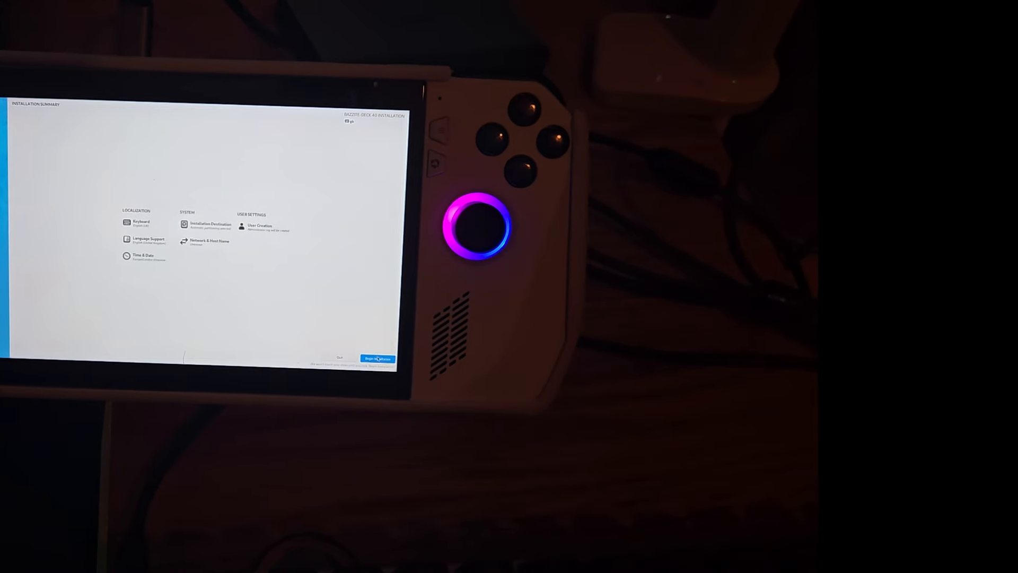
left_click(378, 359)
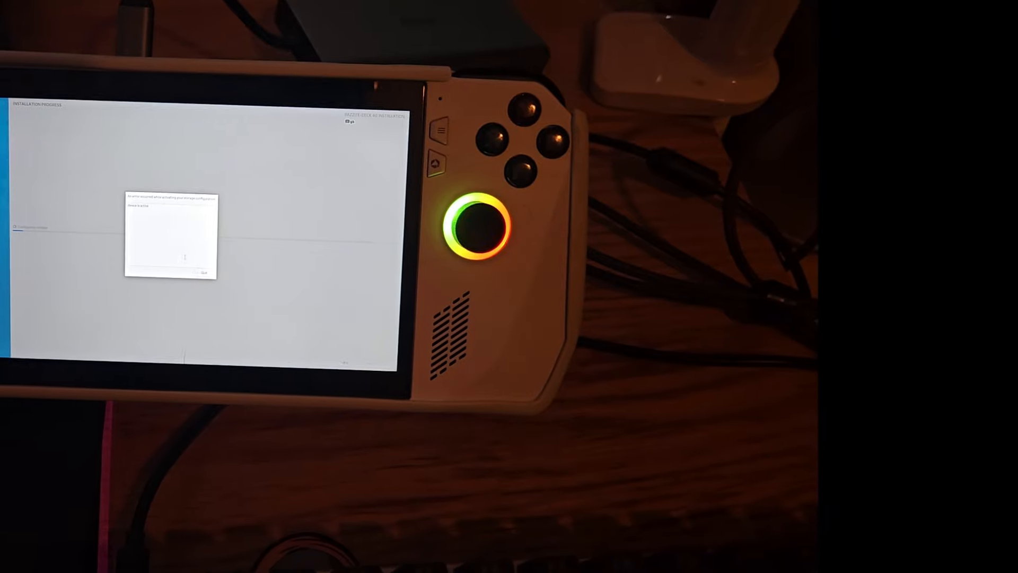